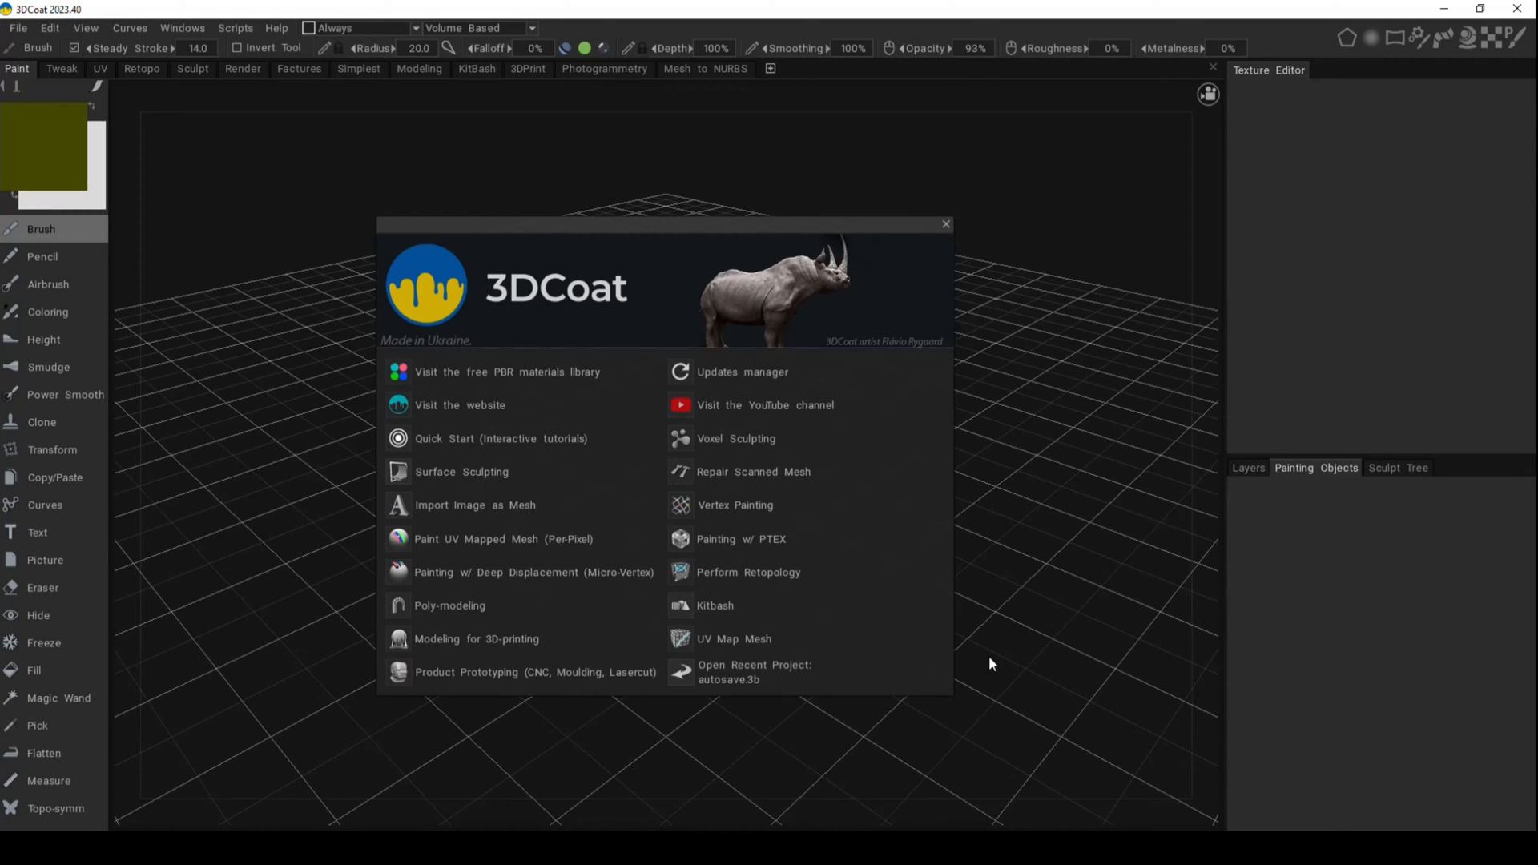
mouse_move(1100, 622)
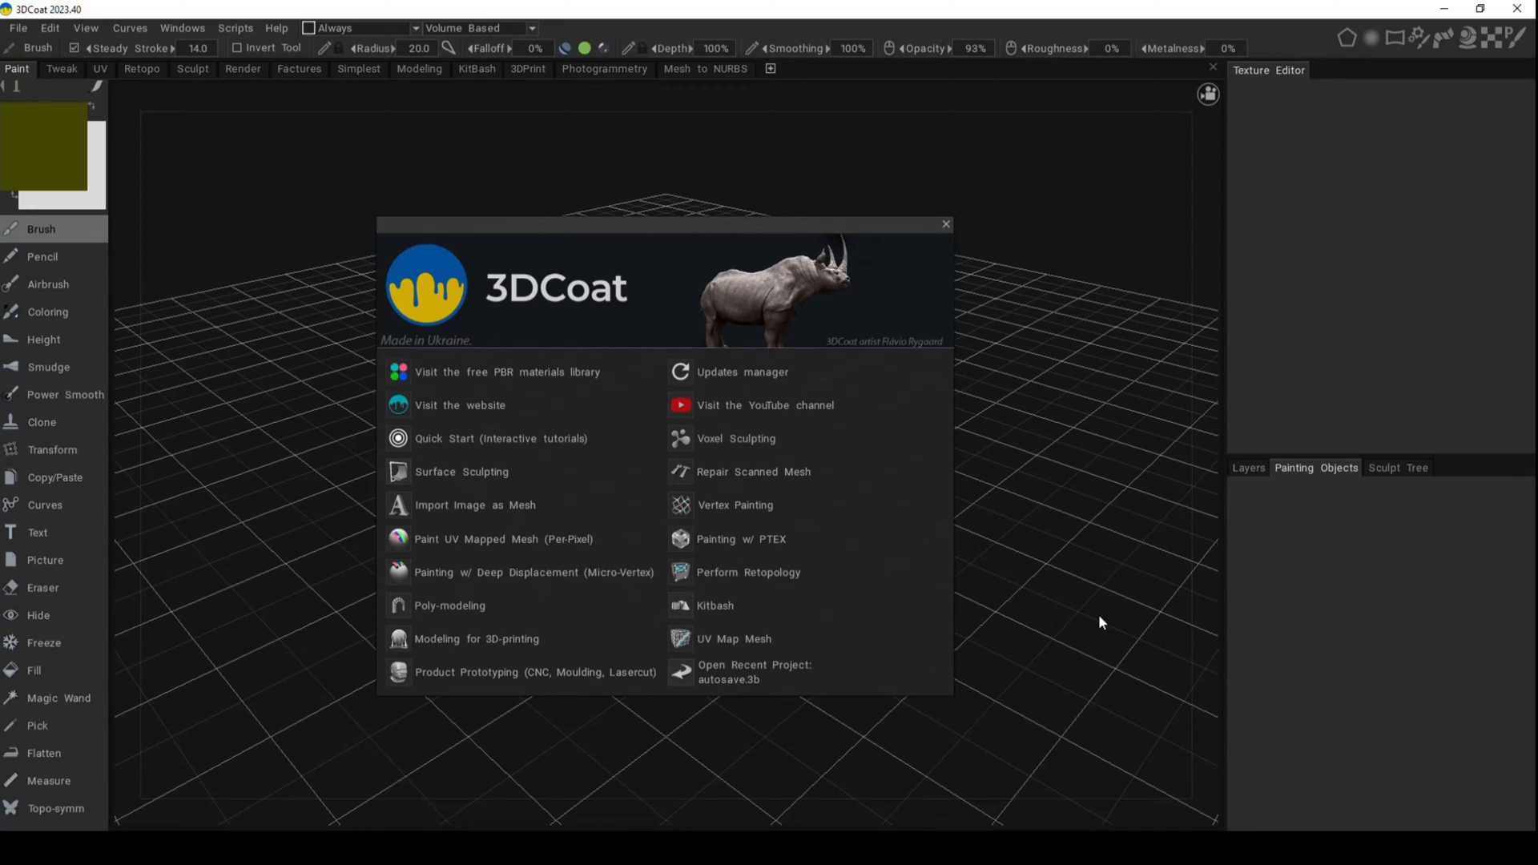
mouse_move(743, 539)
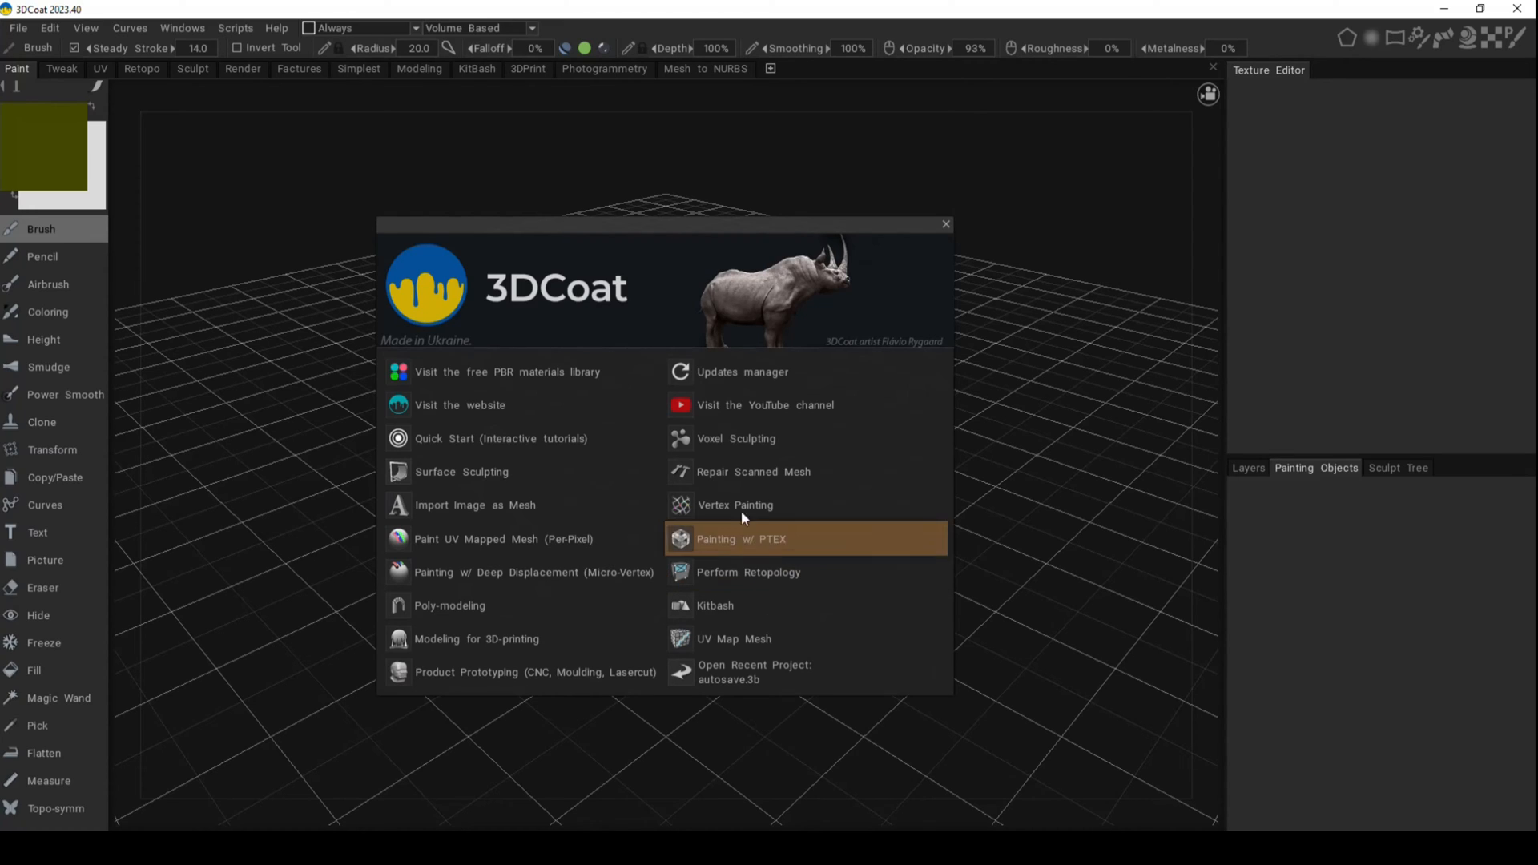
mouse_move(1084, 394)
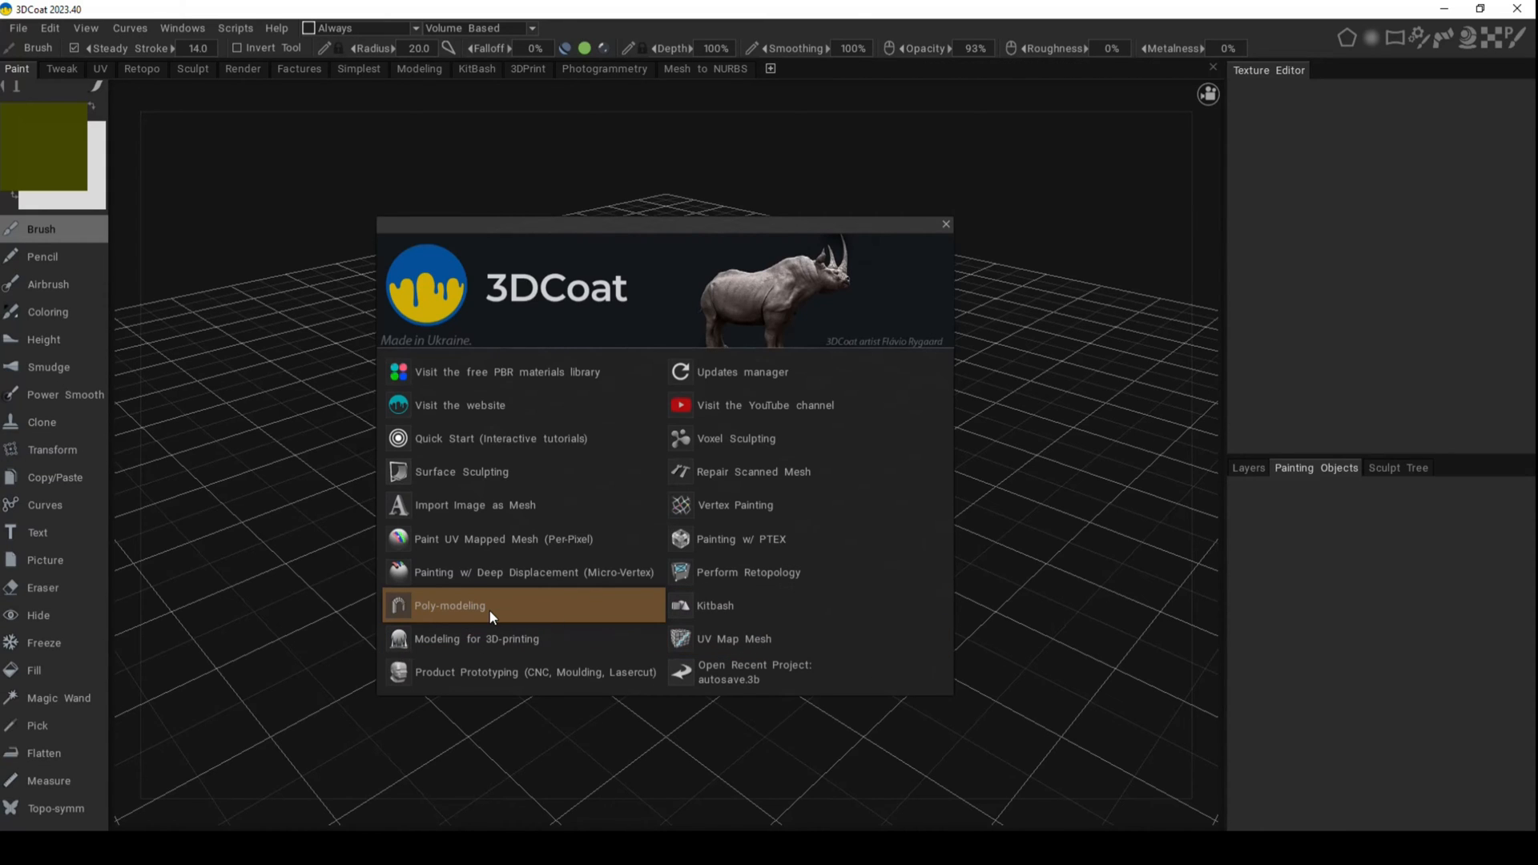
Start a poly-modeling session and add a cube primitive with Average div. count 14
click(490, 606)
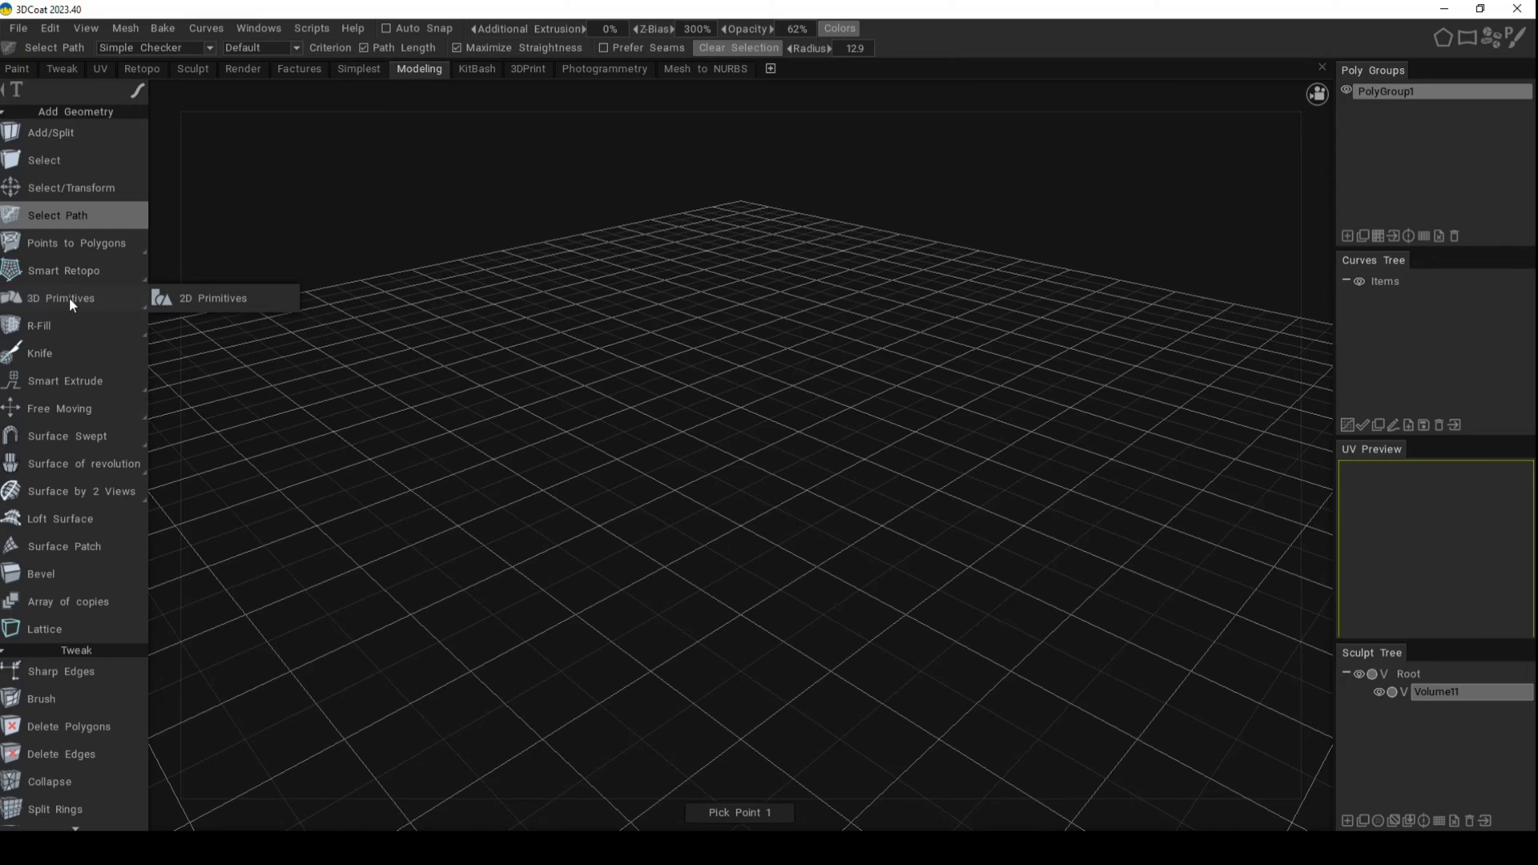
click(63, 297)
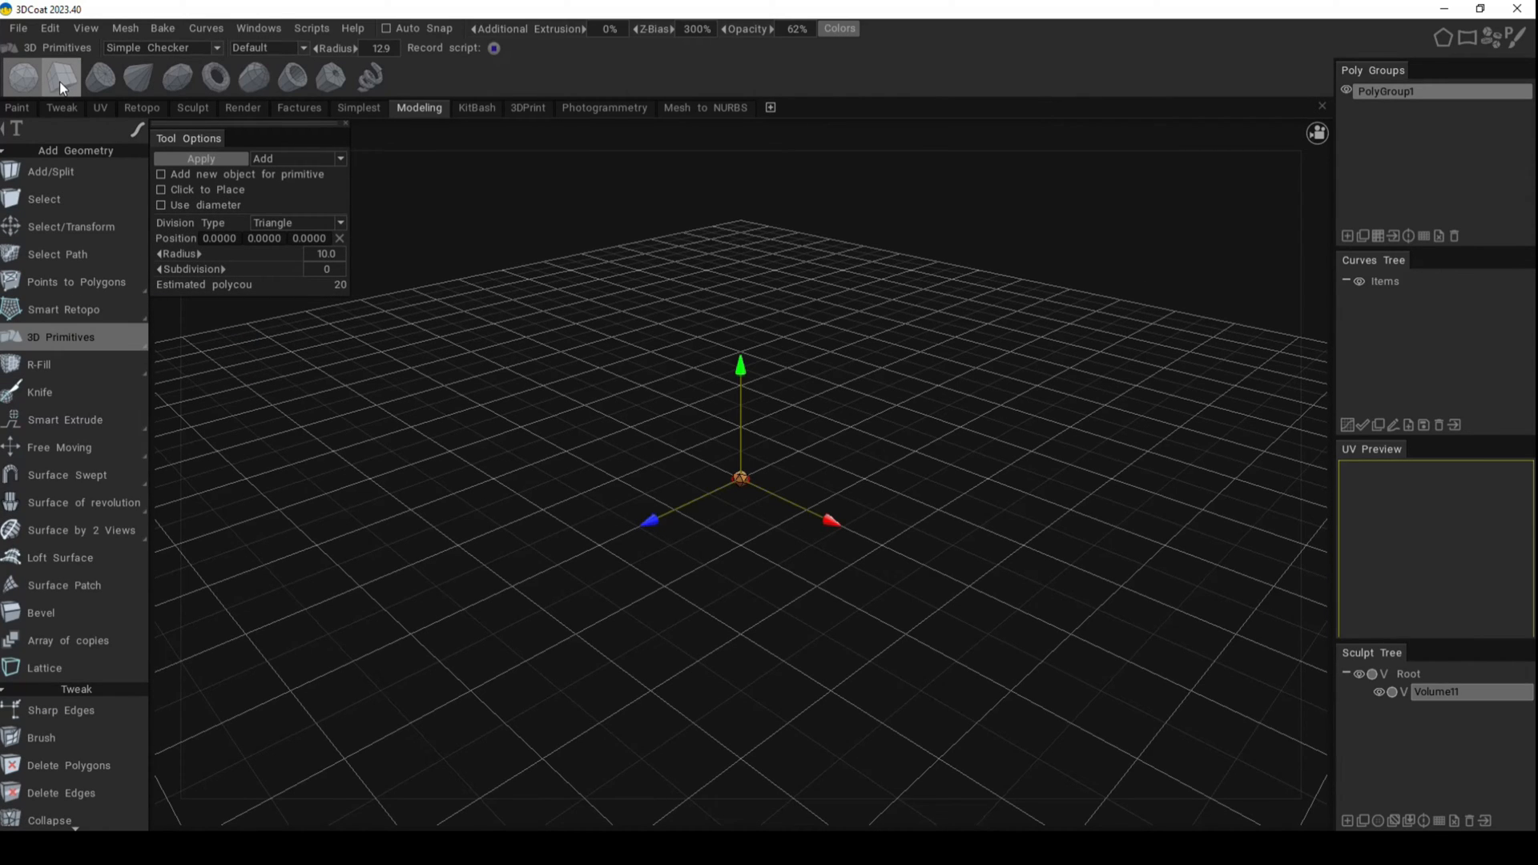
click(61, 77)
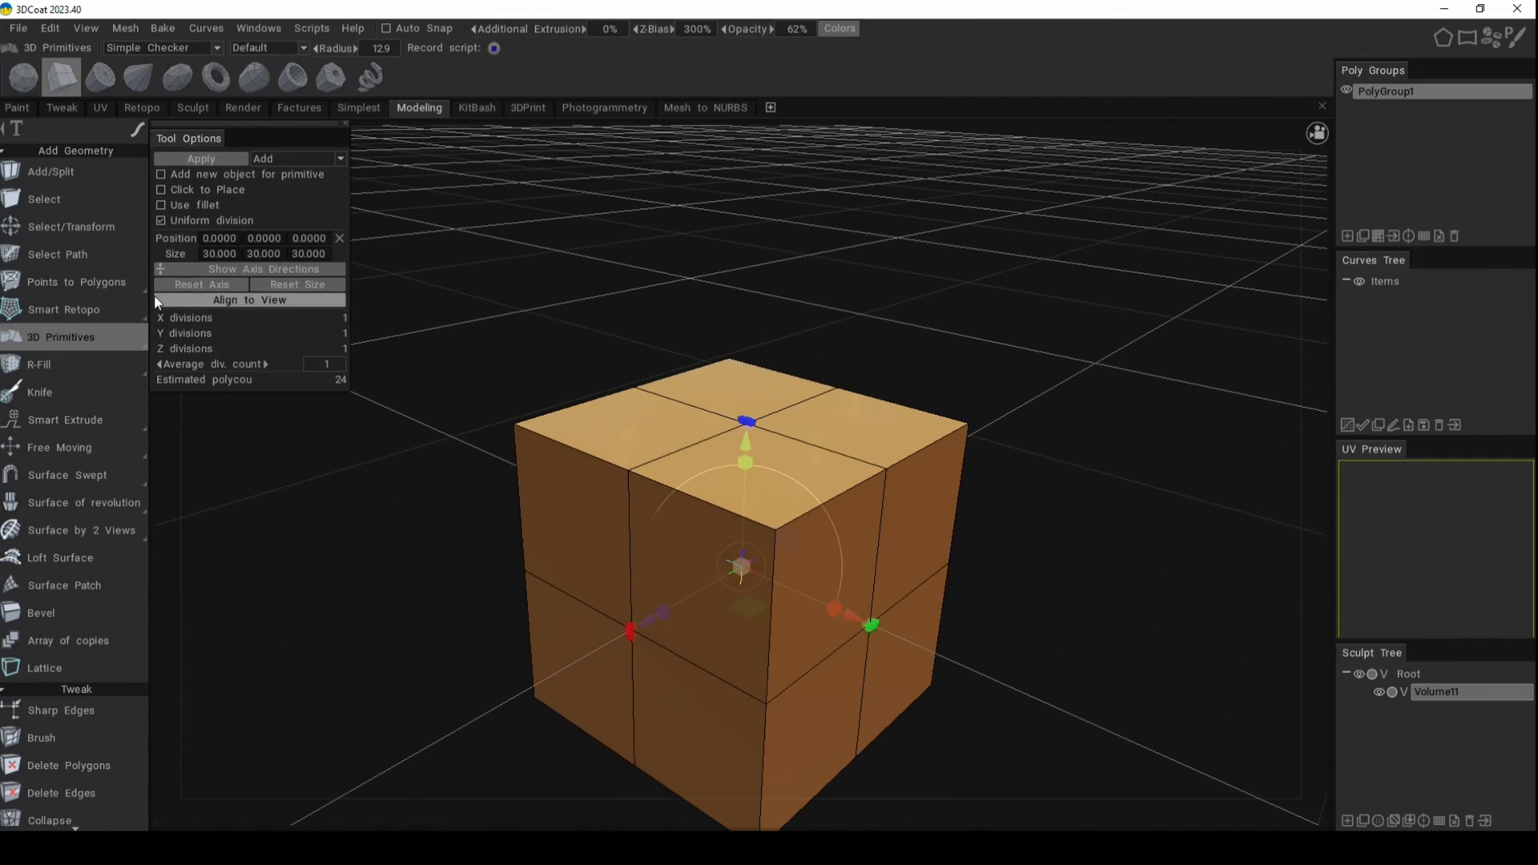
mouse_move(226, 363)
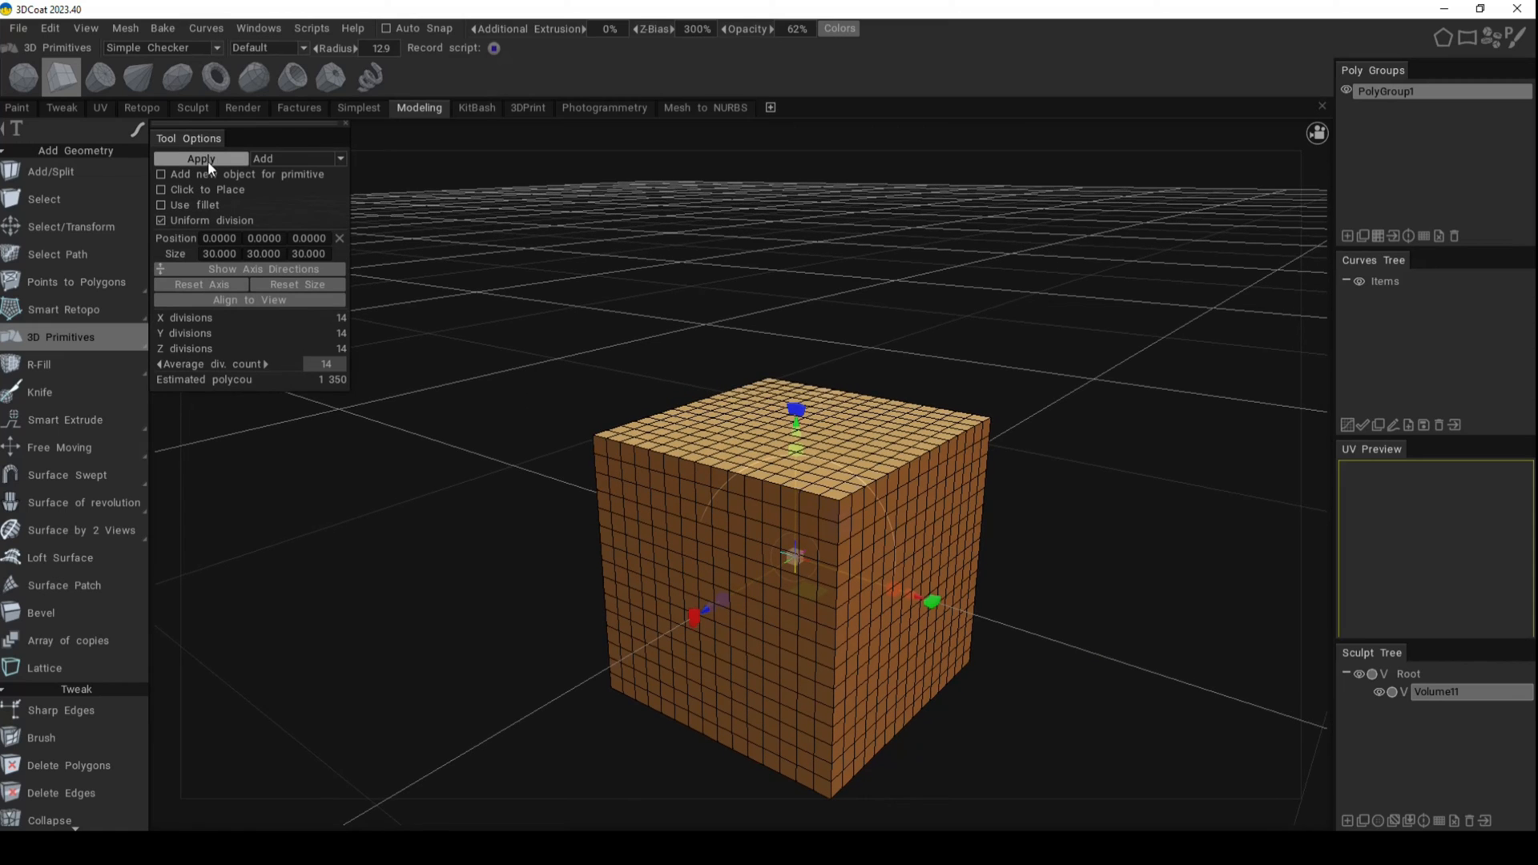
click(200, 159)
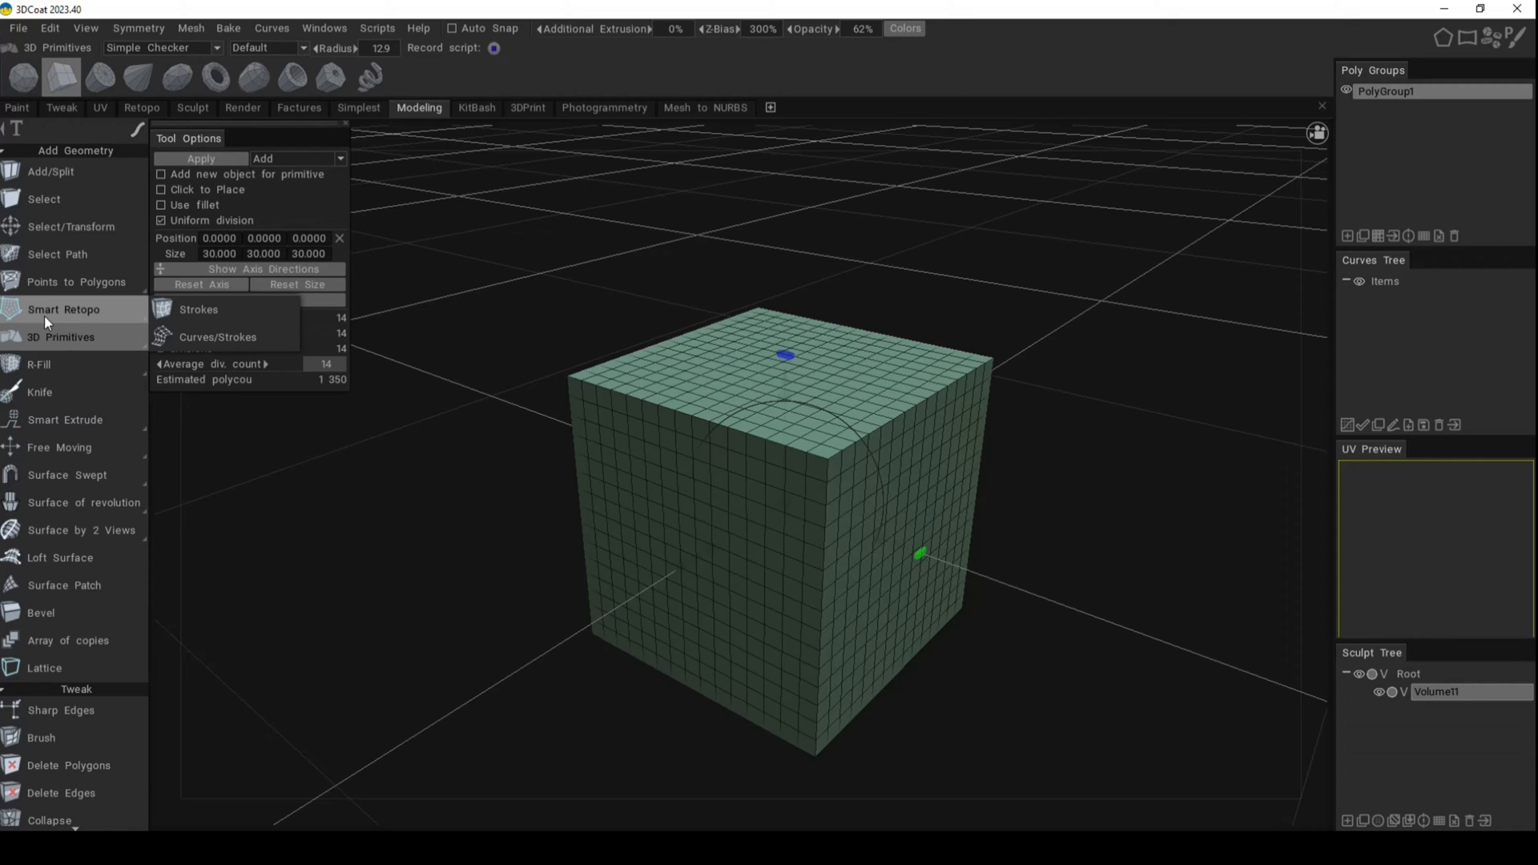
With Select Path, trace points along the cube's front and top edges and close the stepped loop as a seam
click(57, 214)
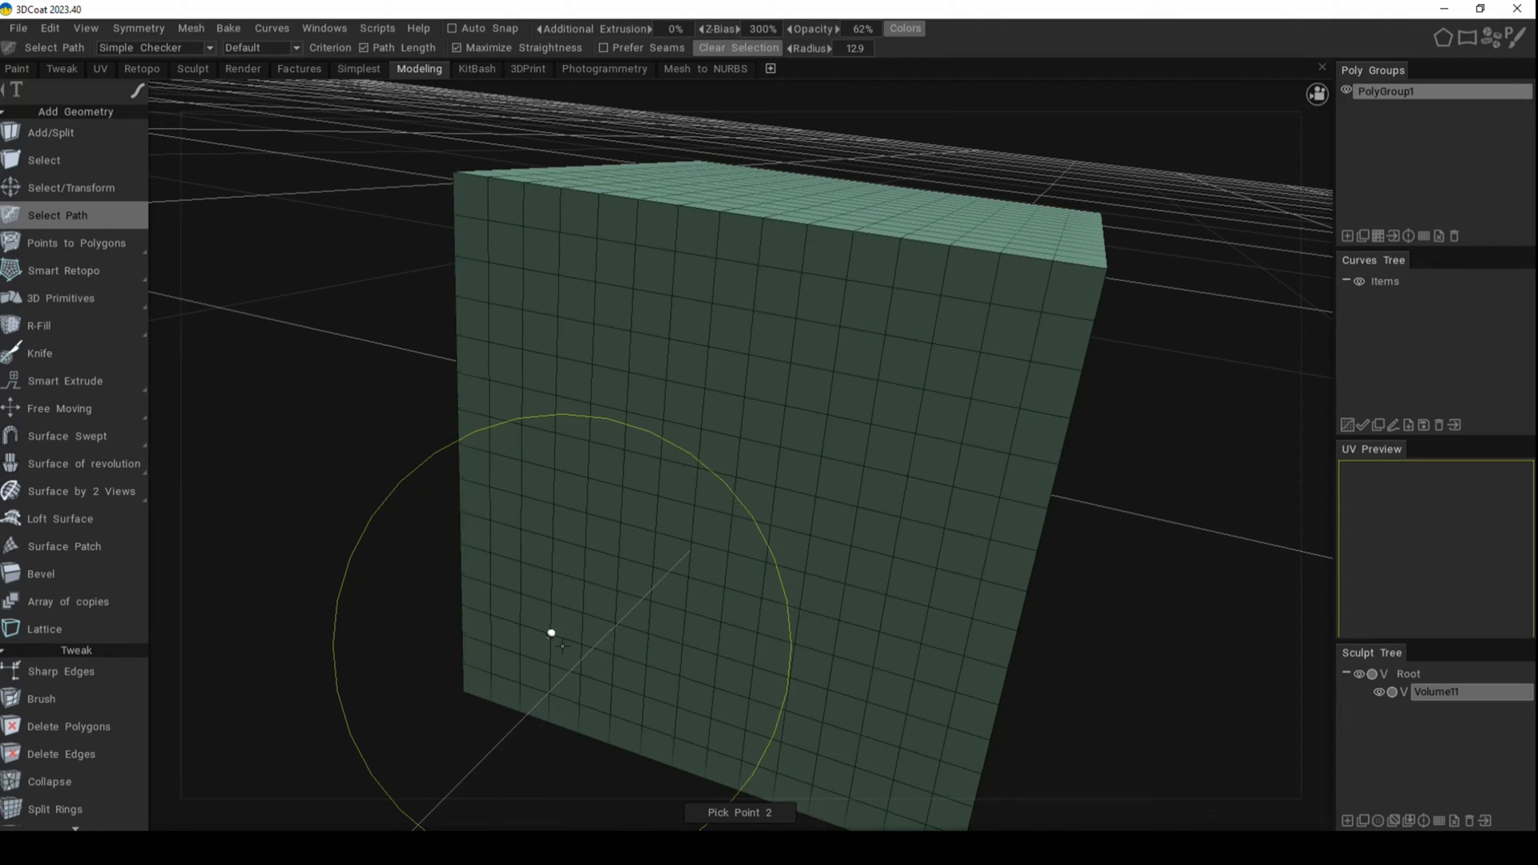
click(551, 634)
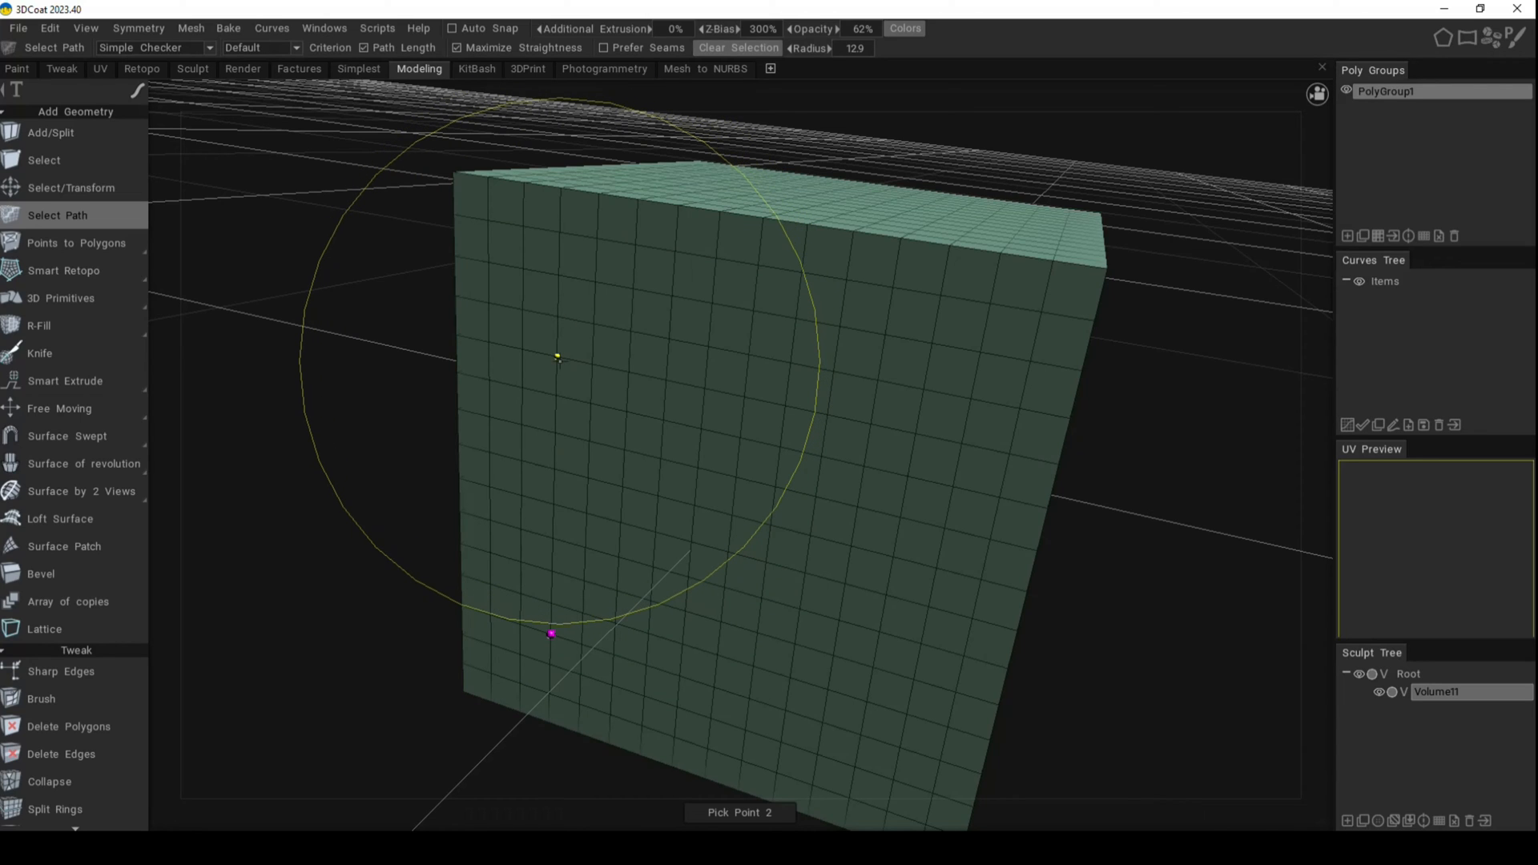
click(557, 356)
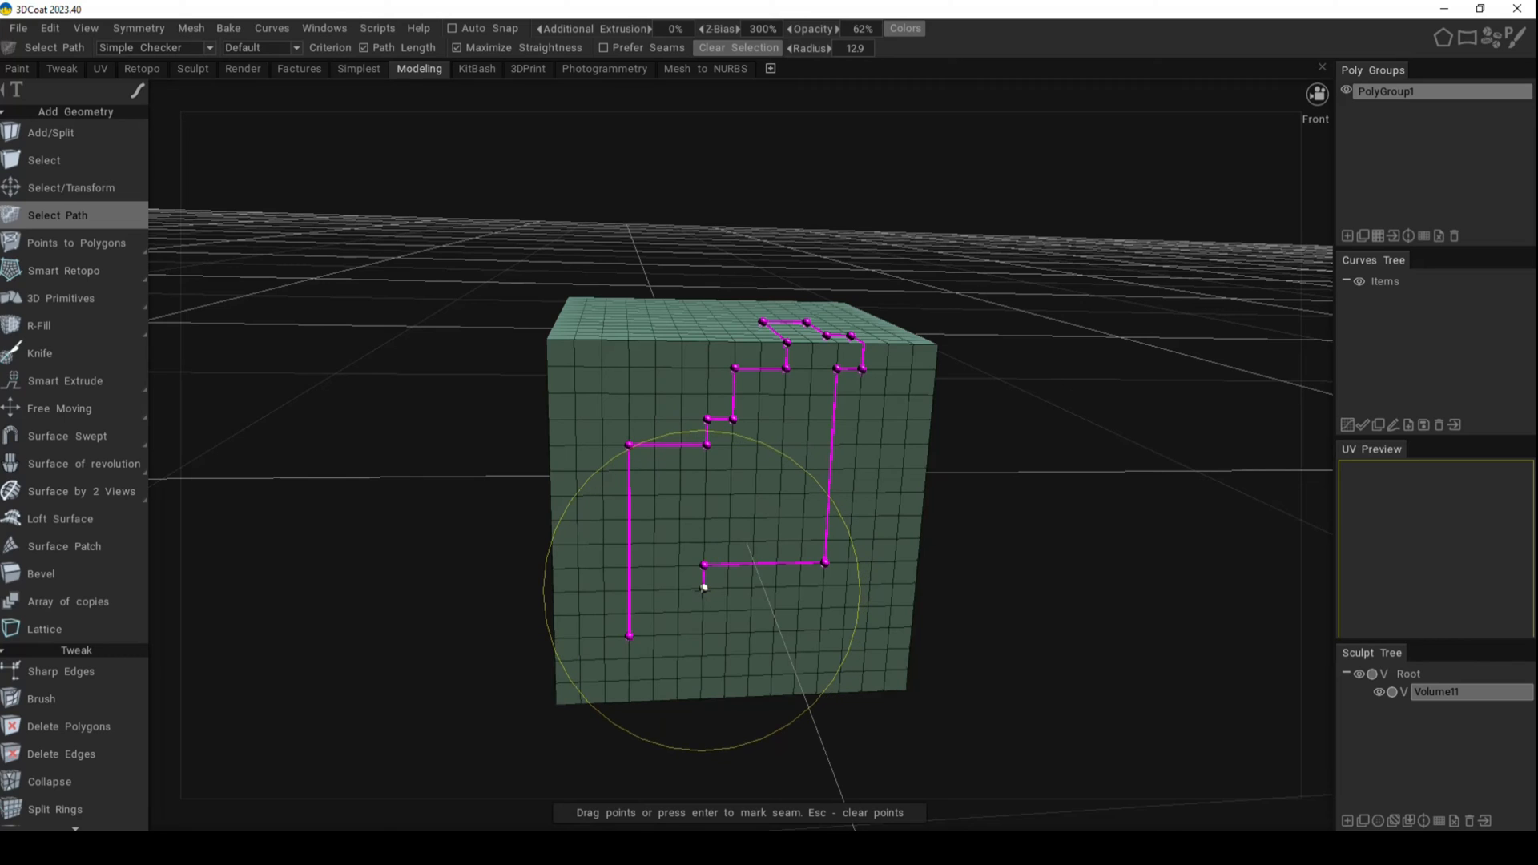
click(750, 610)
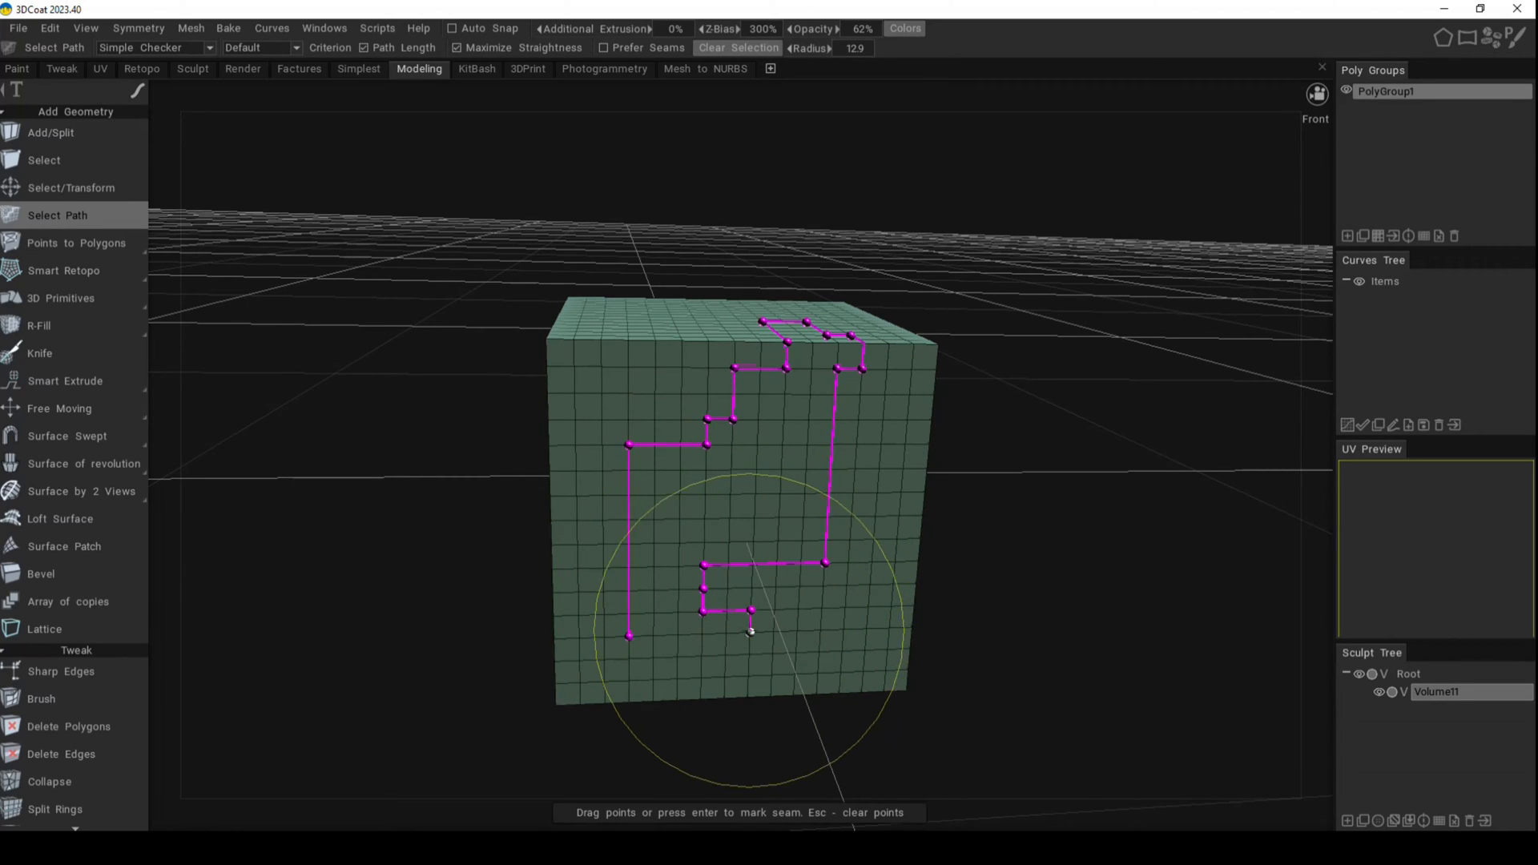
scroll(up, 3)
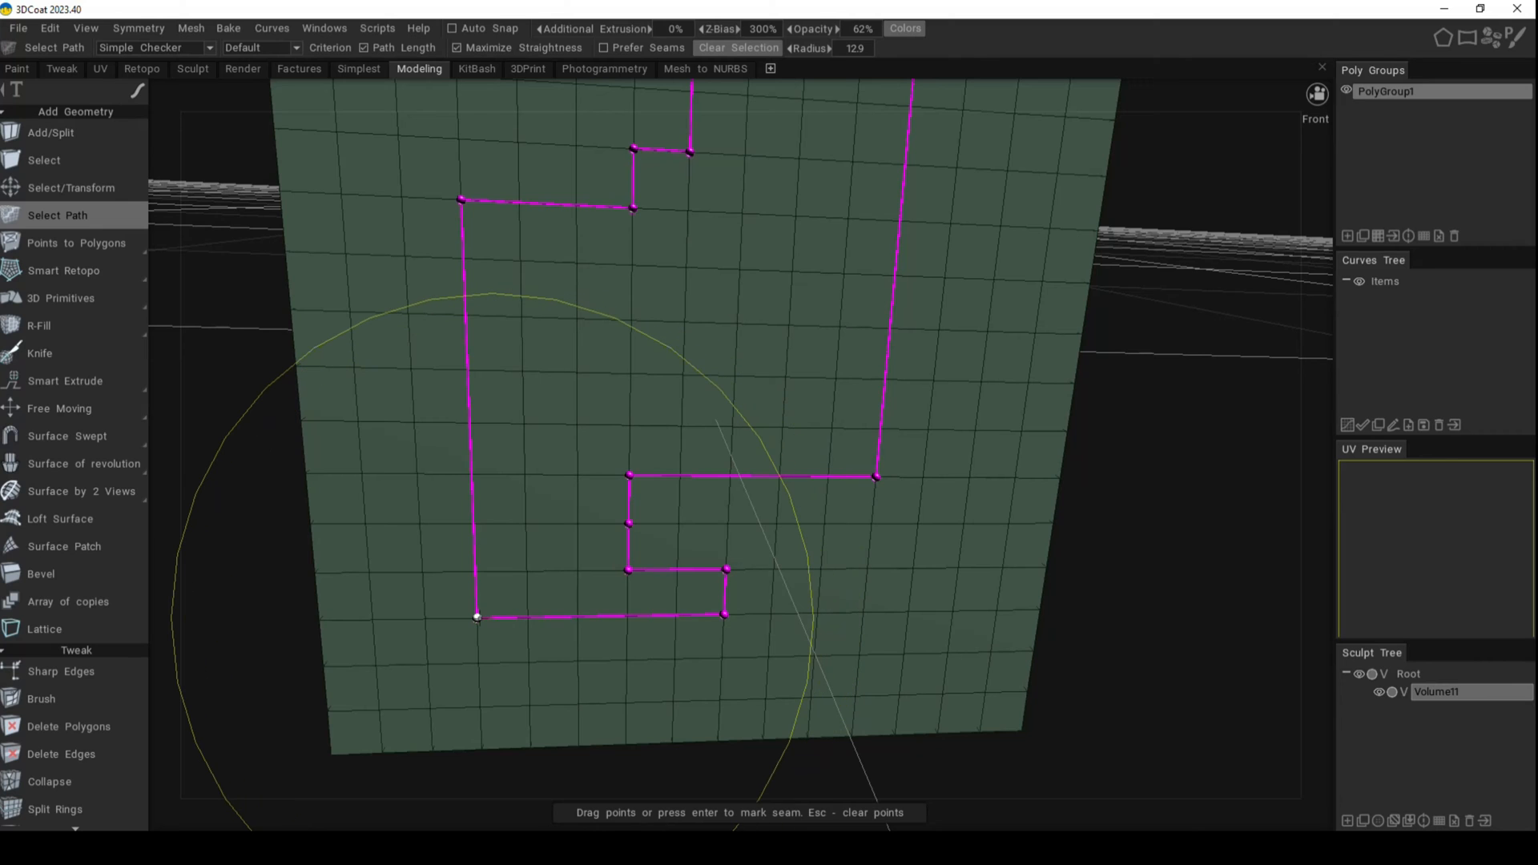
key(Return)
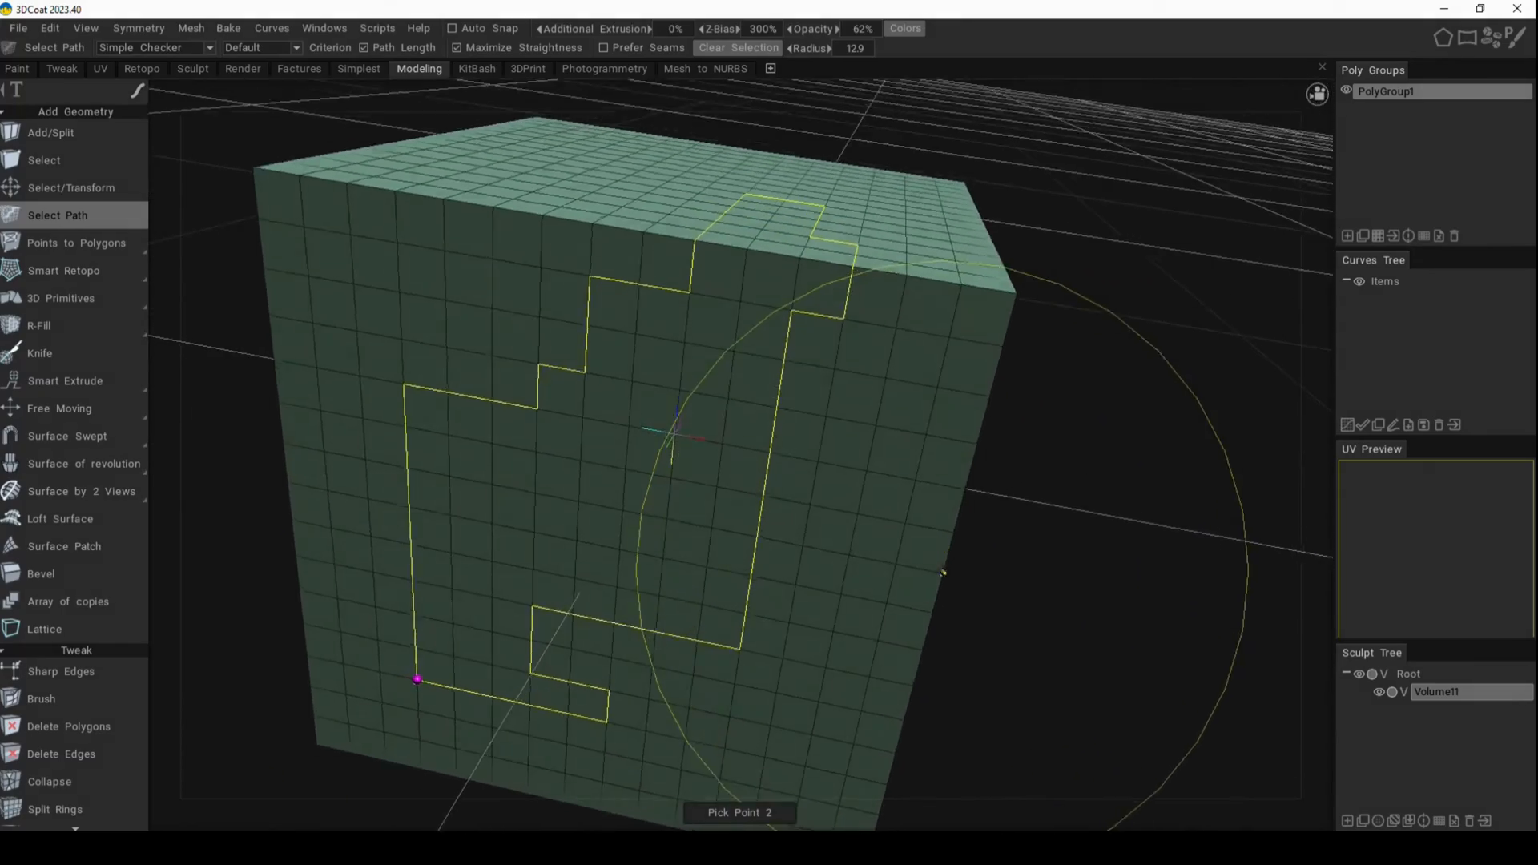
click(44, 160)
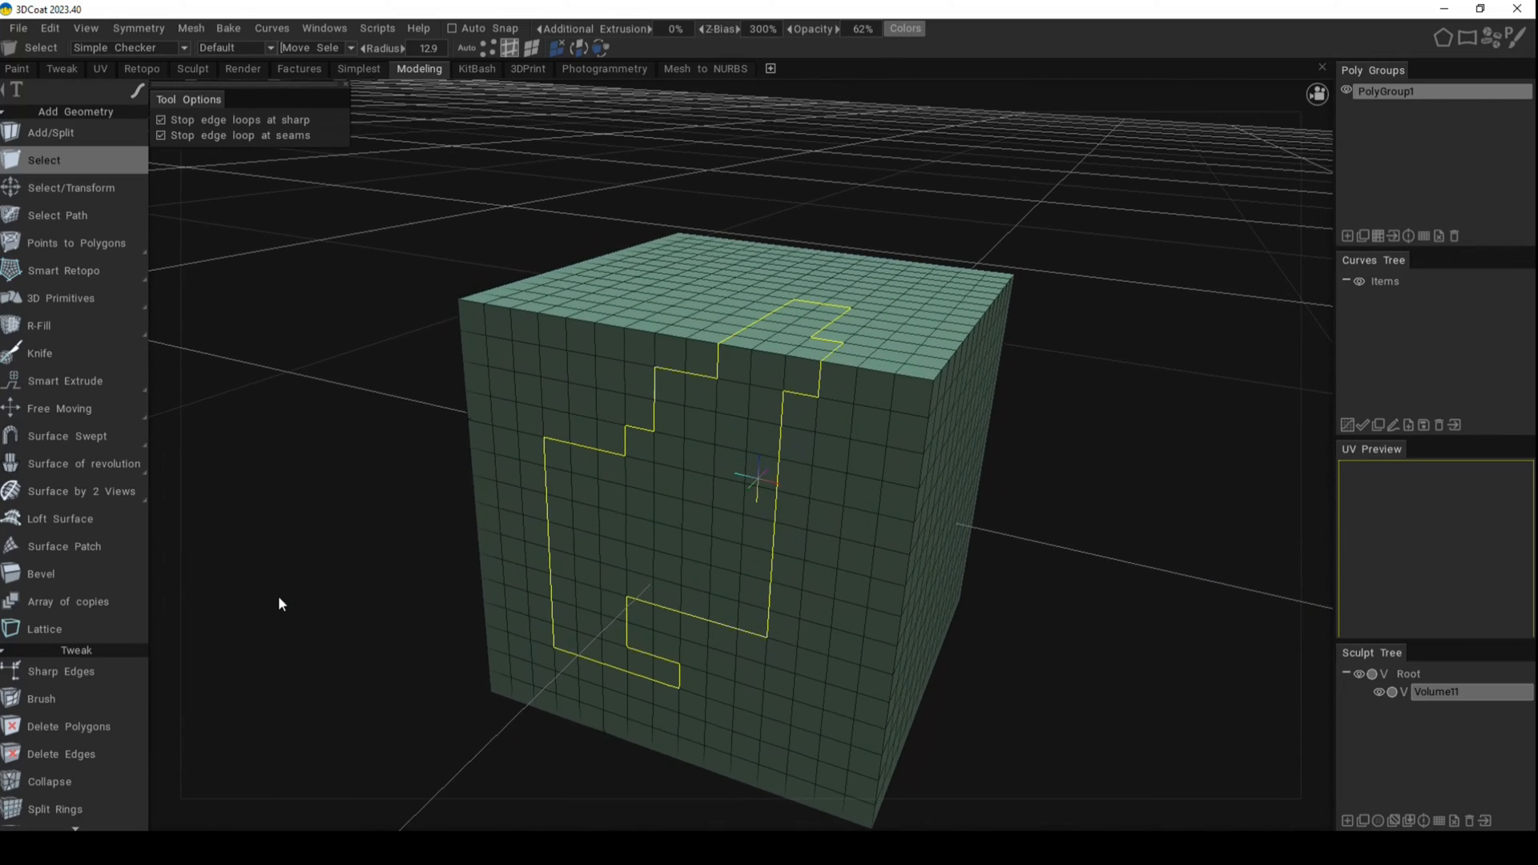
Bevel the selected edge loop with Qty Segments 1 and a narrow Bevel Size, then commit it
click(41, 574)
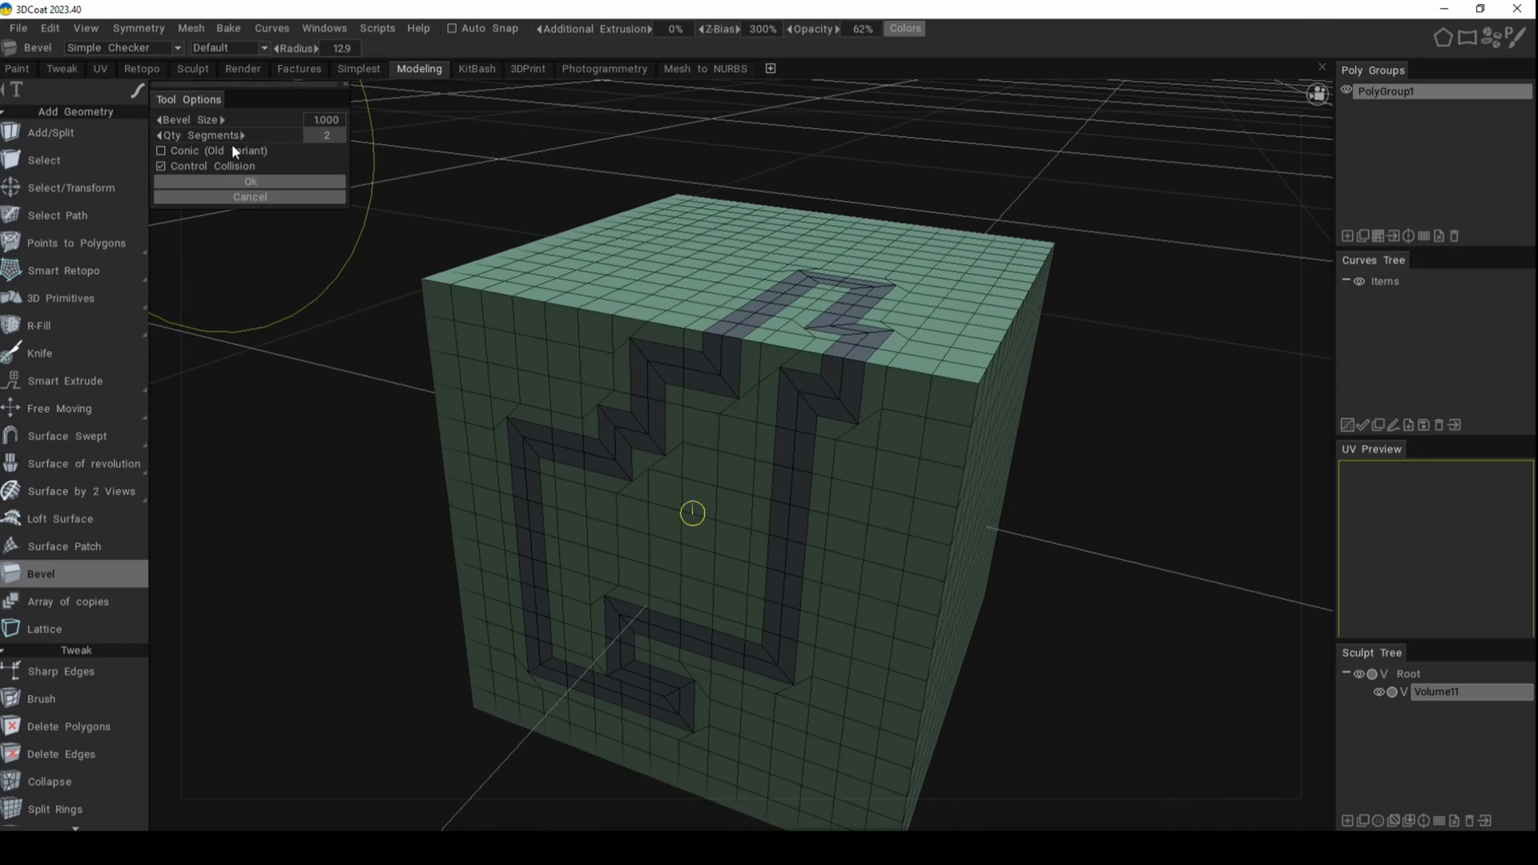
click(157, 136)
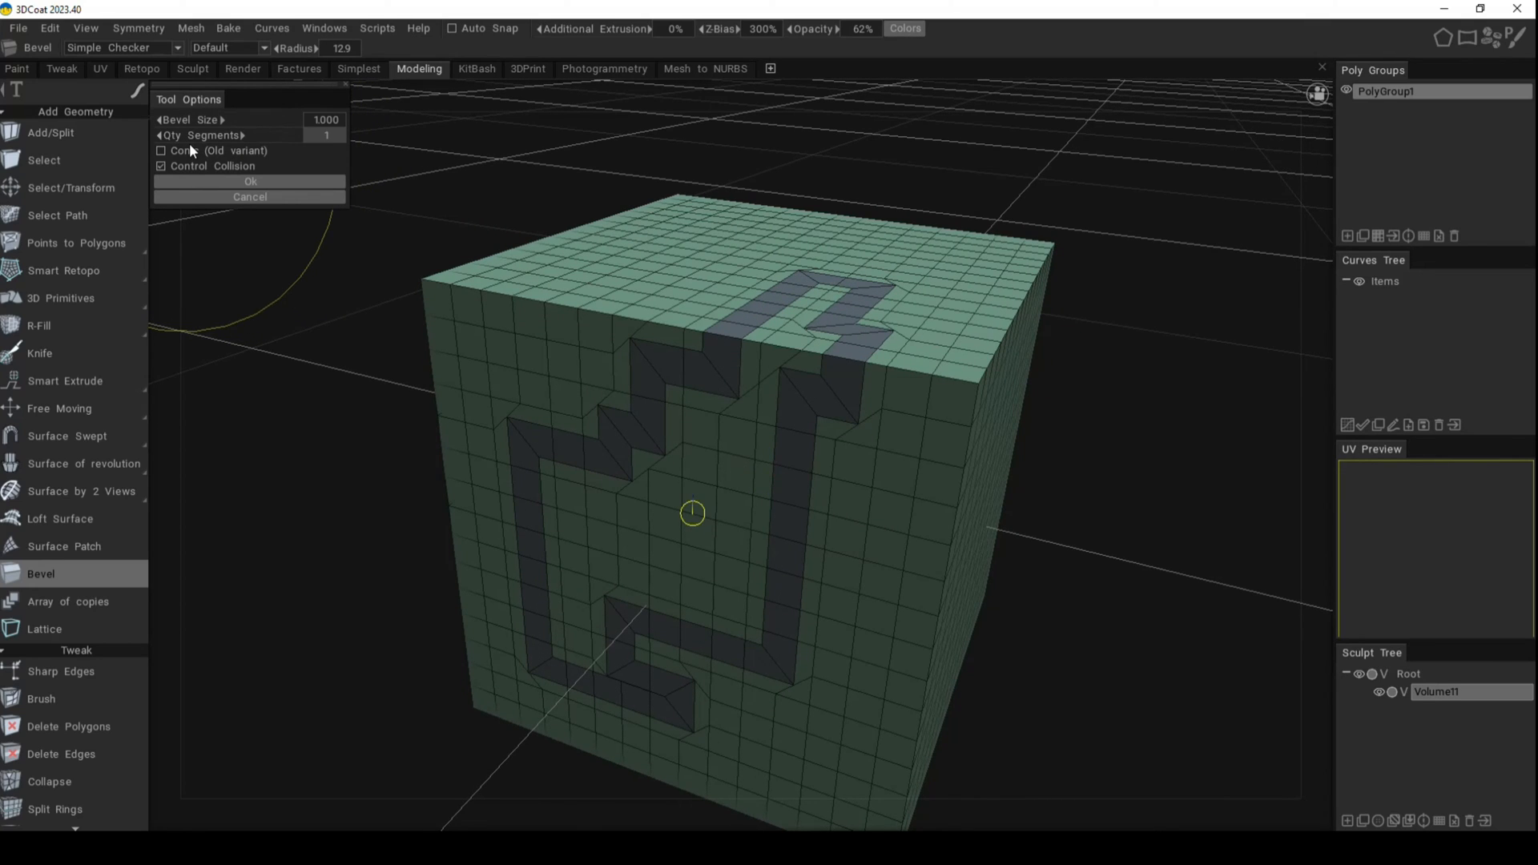
mouse_move(193, 119)
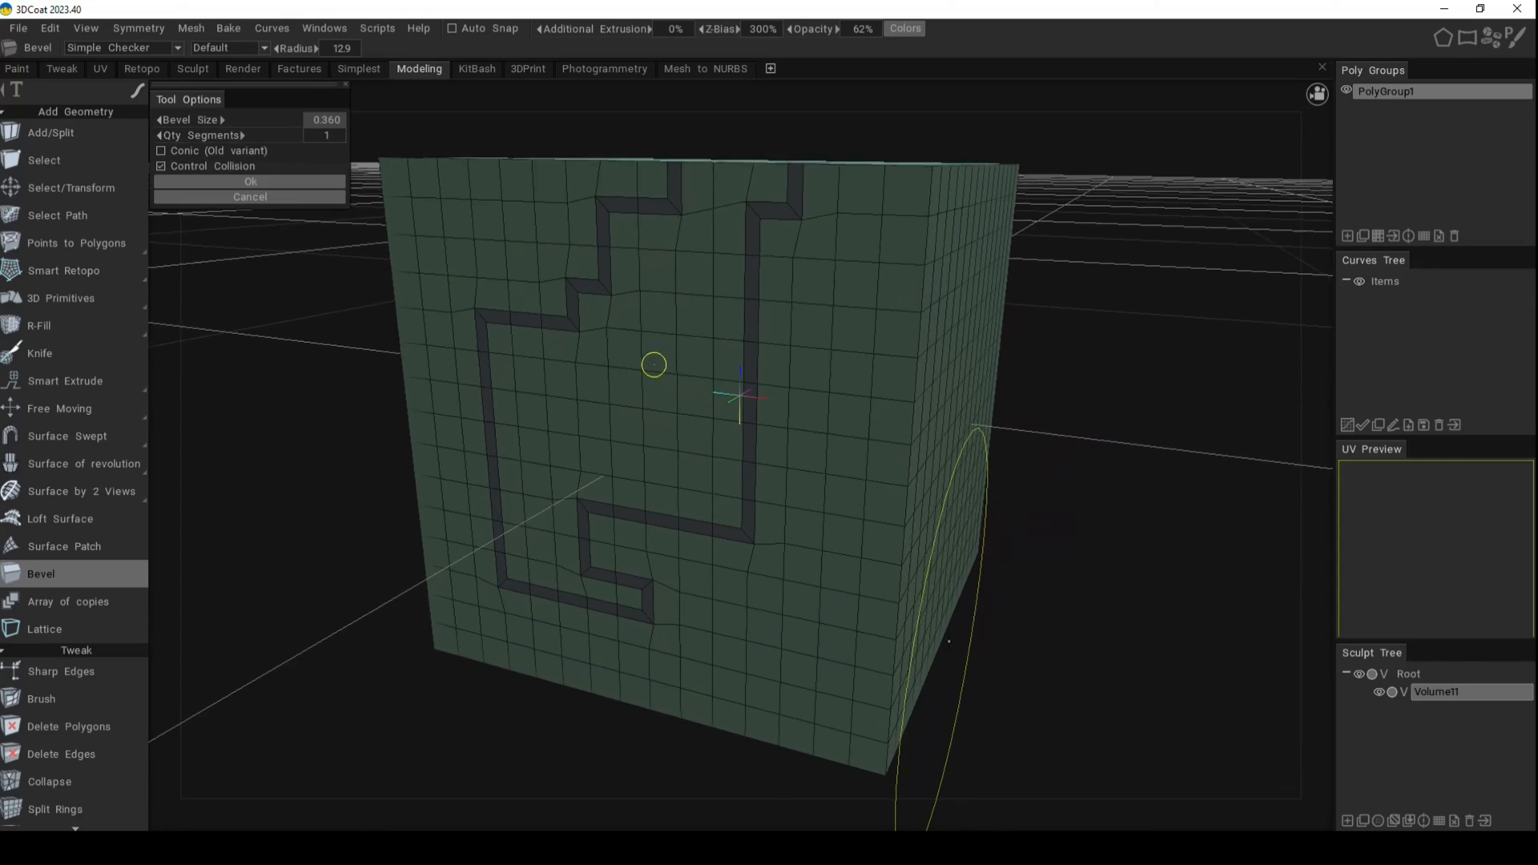
click(44, 160)
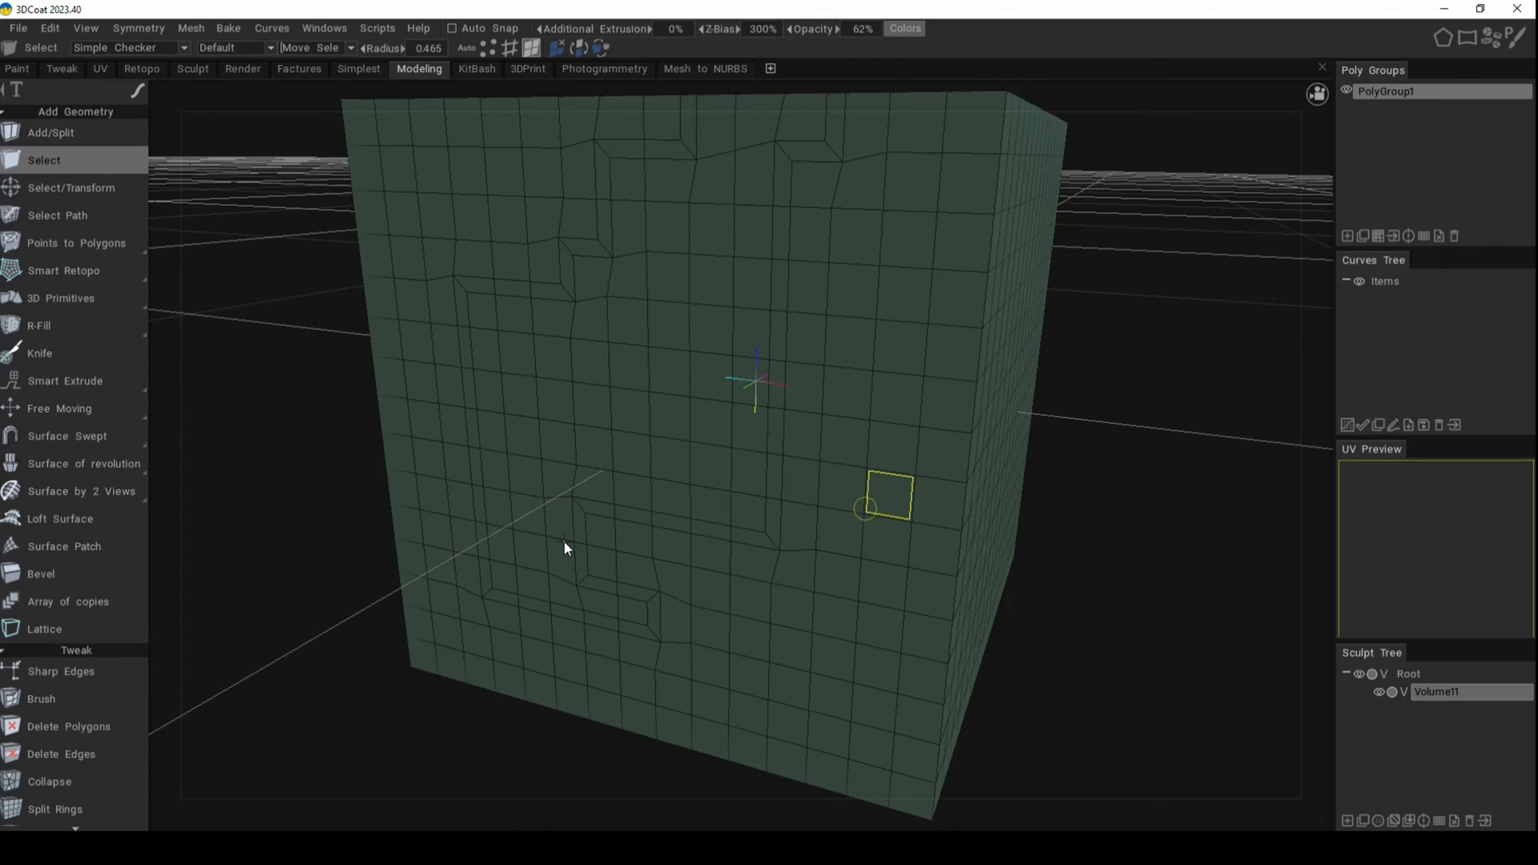
mouse_move(795, 525)
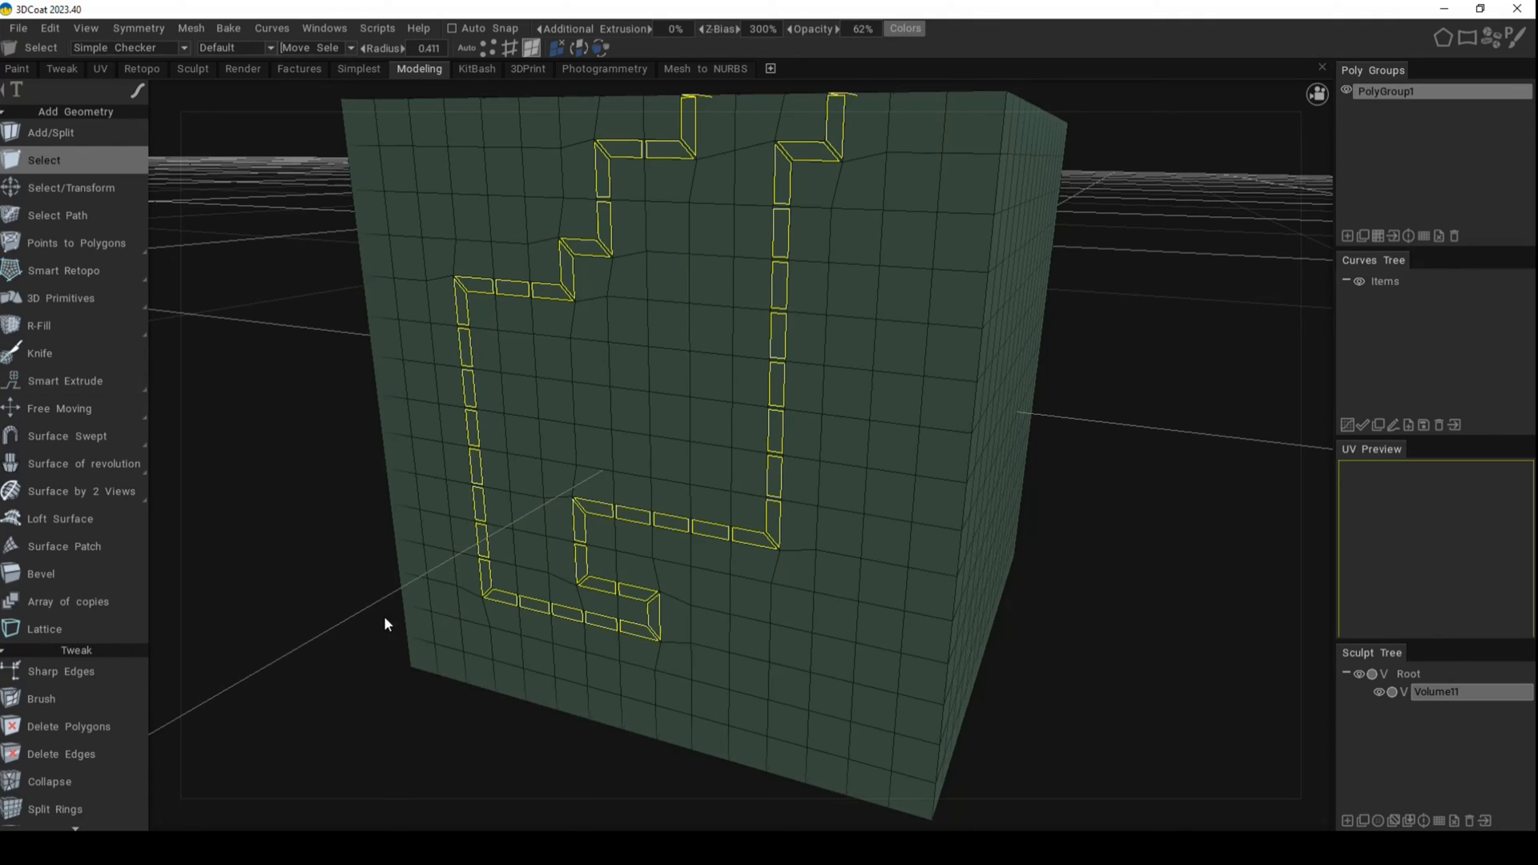
mouse_move(301, 514)
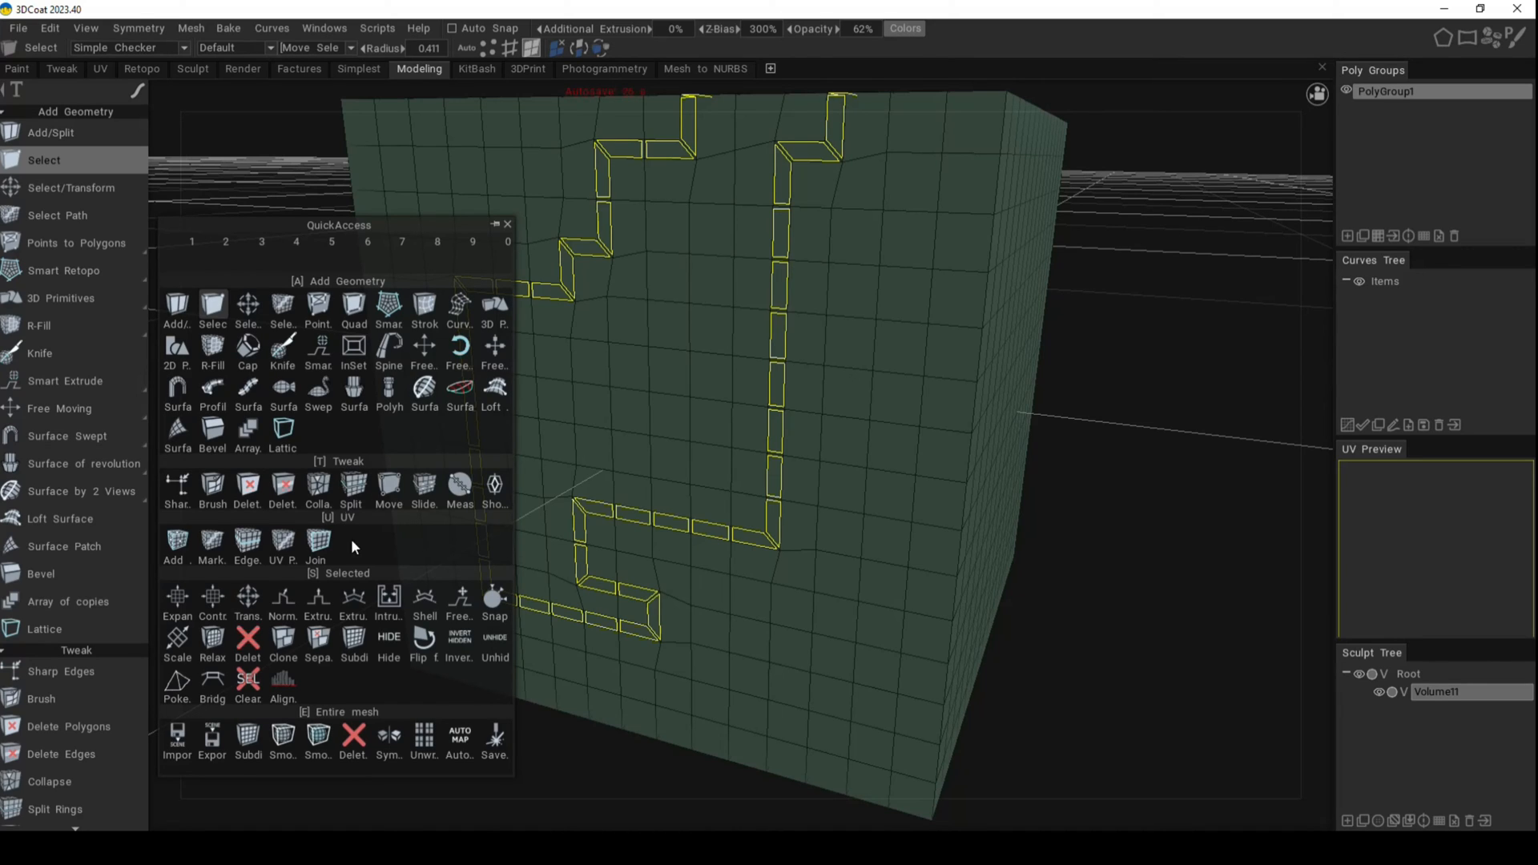
mouse_move(315, 468)
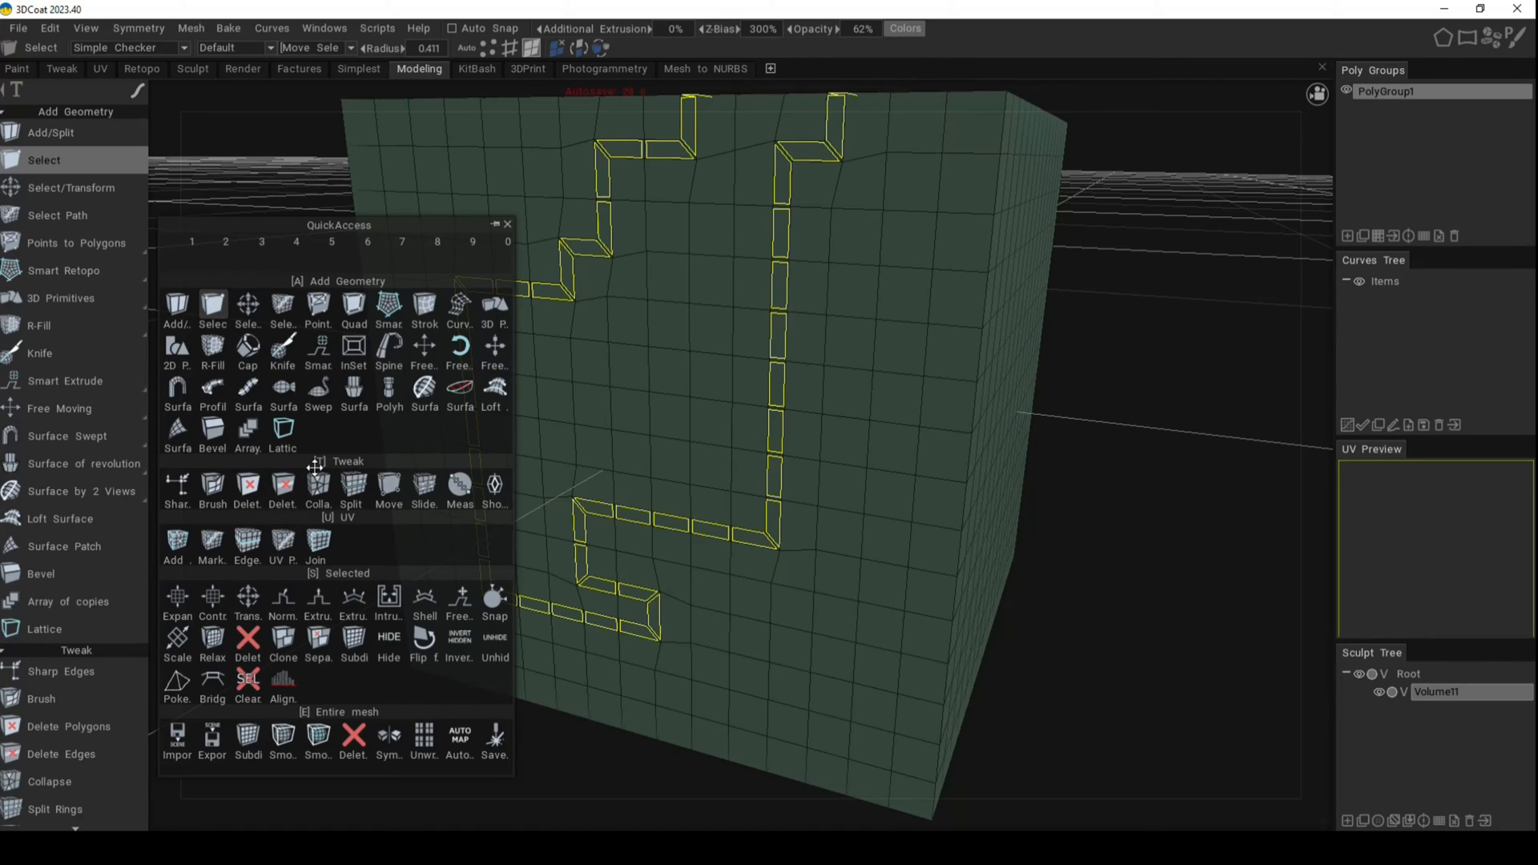
mouse_move(318, 596)
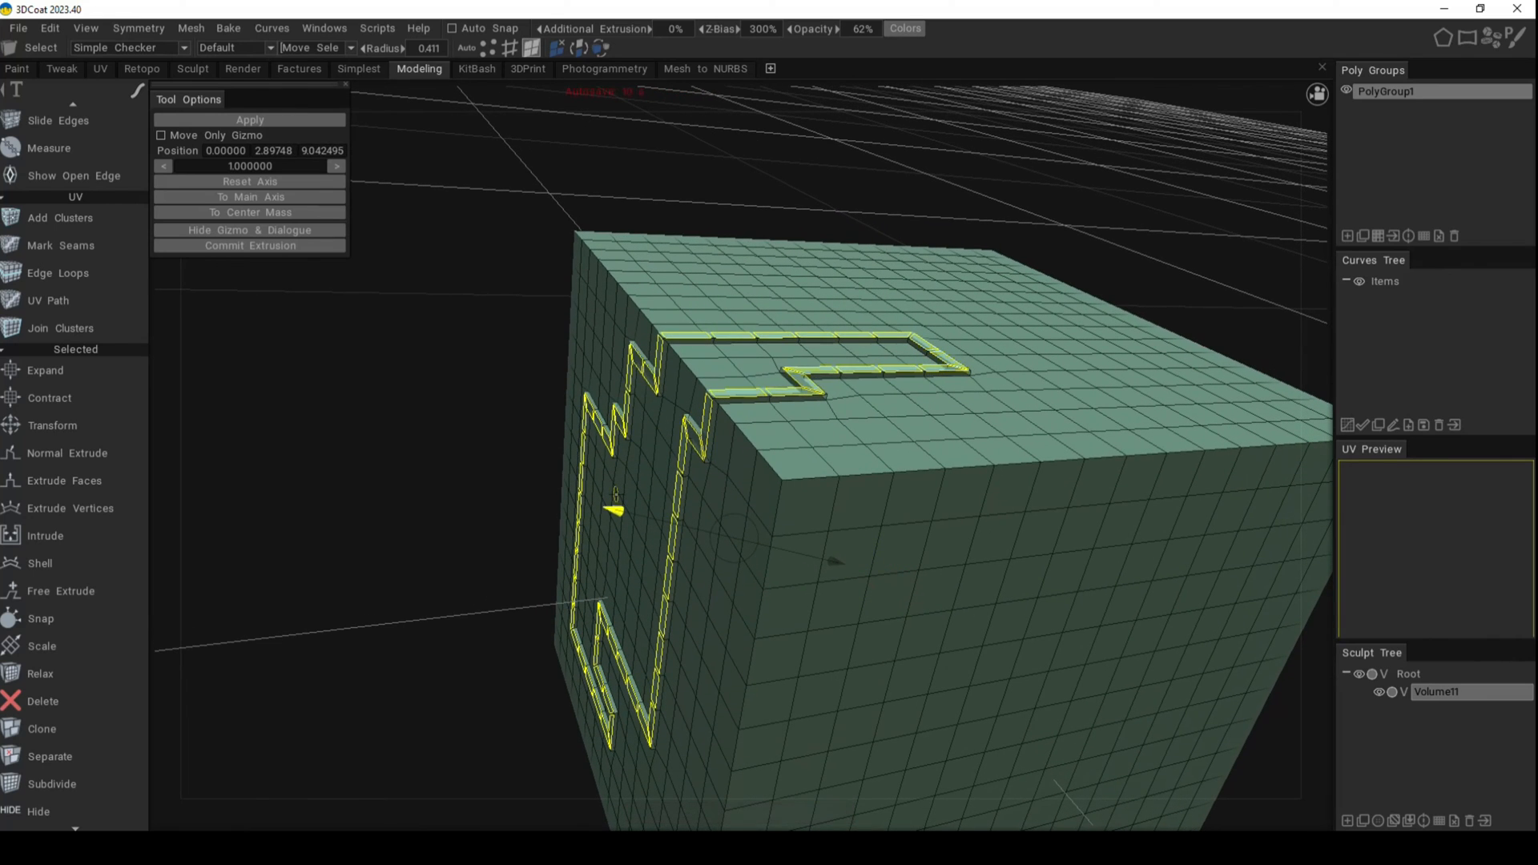
mouse_move(163, 366)
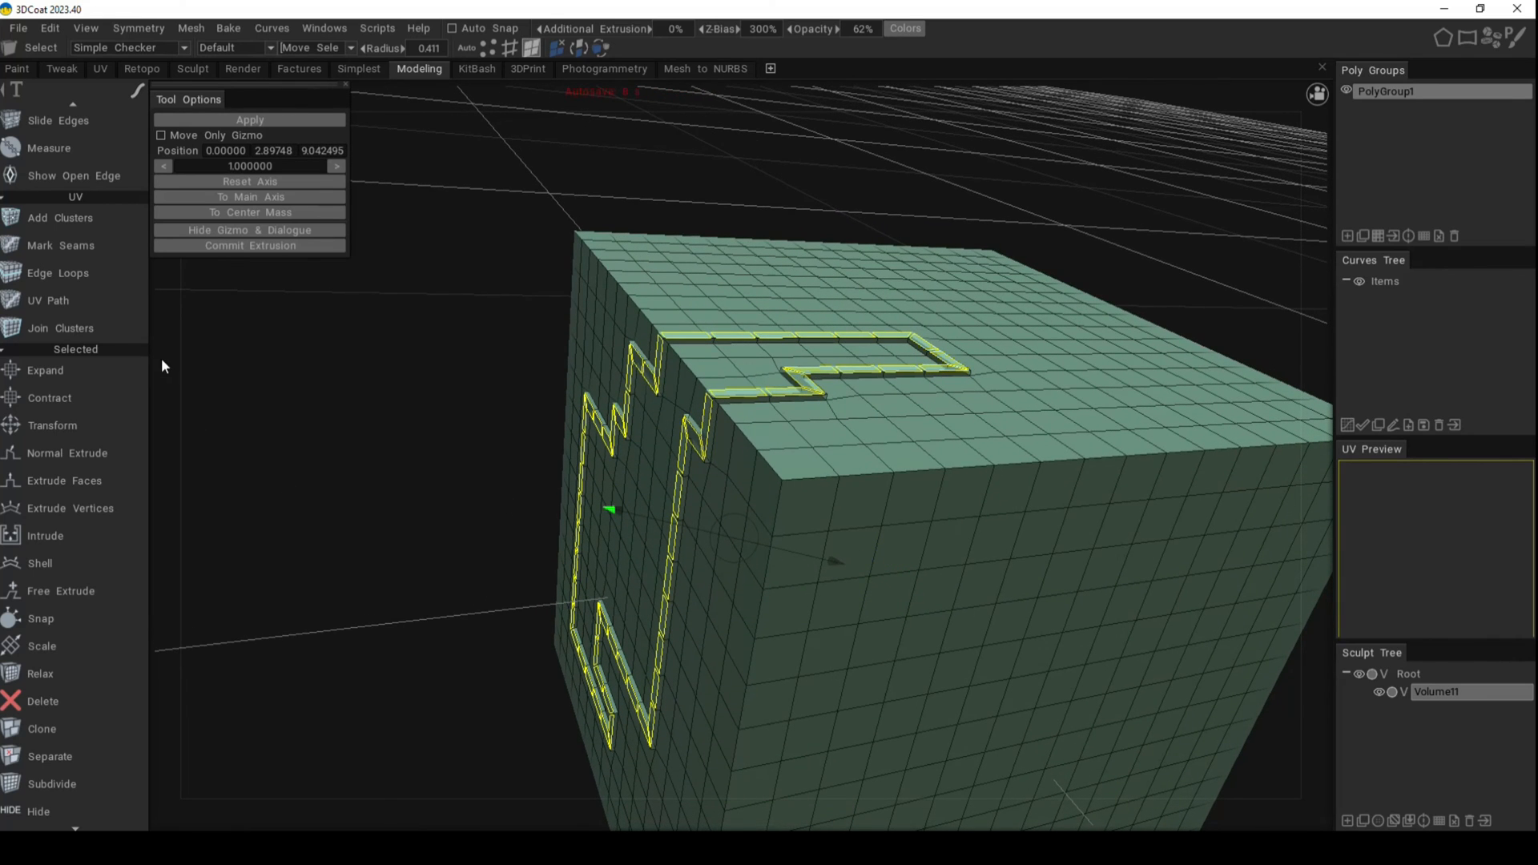